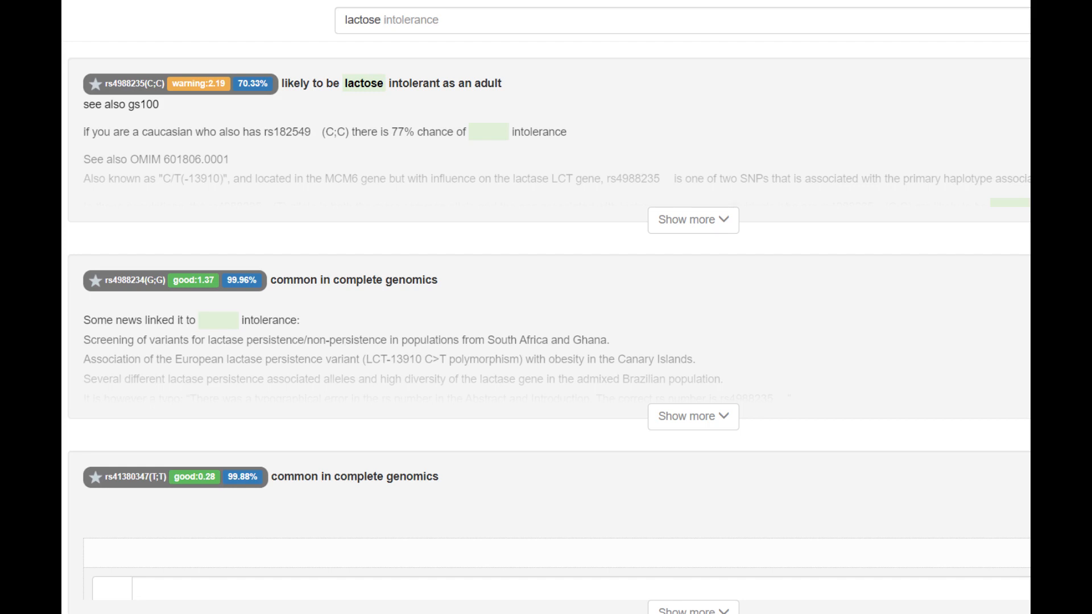
# - Filter the SNP report entries by typing 'myopia' into the search box
pyautogui.write('myopia')
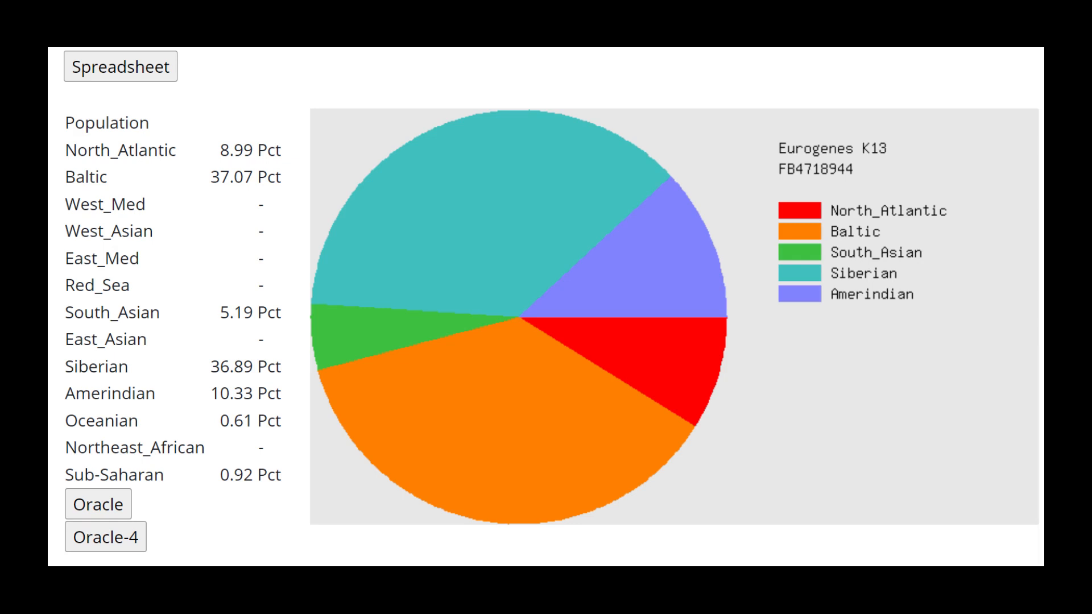
# - Request Oracle reference population matches for the Baltic/Siberian-led Eurogenes K13 result
pyautogui.click(97, 503)
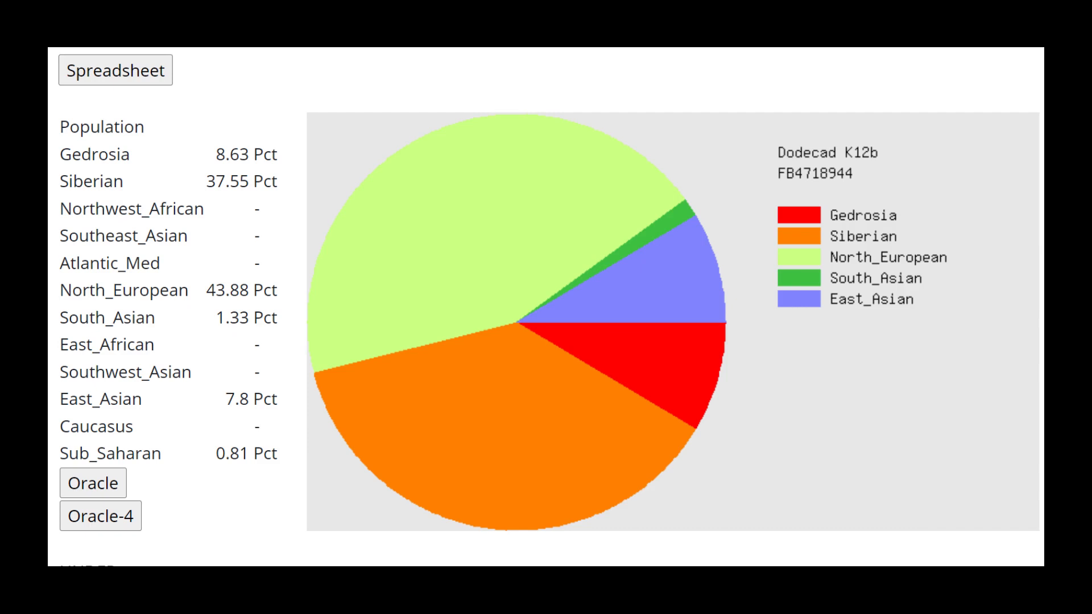
# - Run Oracle on Dodecad K12b, then Oracle-4 mixed mode on Ancient Eurasia K6
pyautogui.click(100, 515)
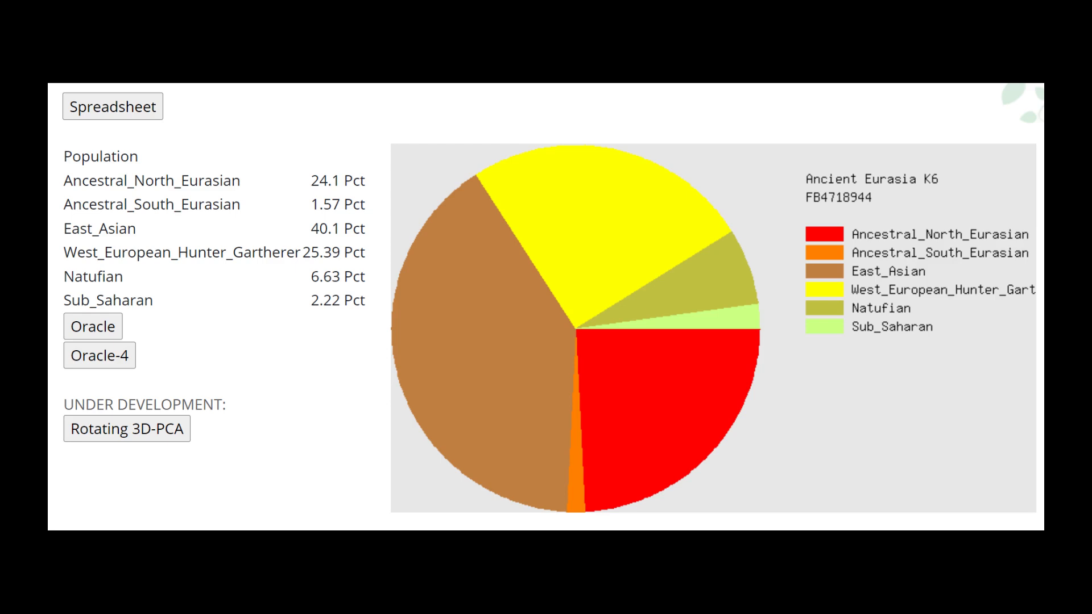
pyautogui.click(99, 354)
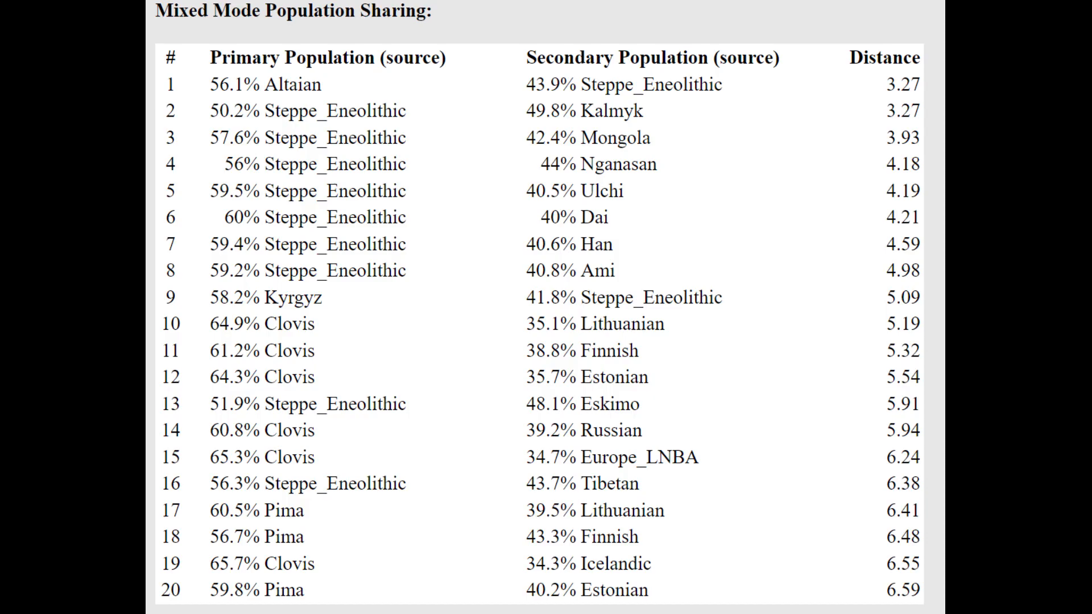